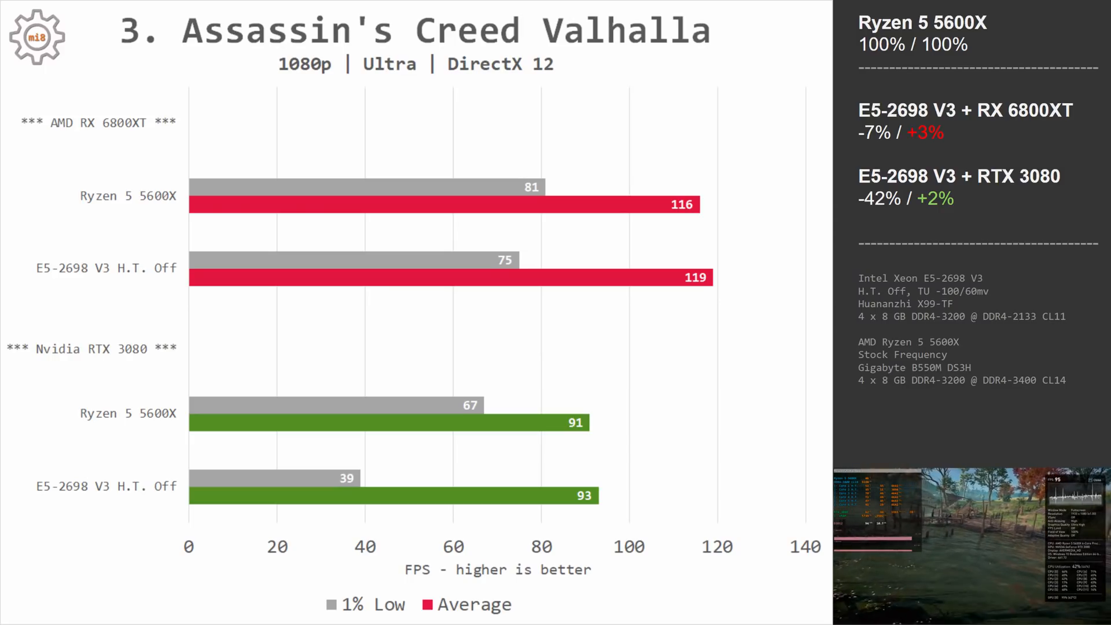
Step: Skip forward from the Valhalla chart to the Assassin's Creed Odyssey benchmark results
key("Right")
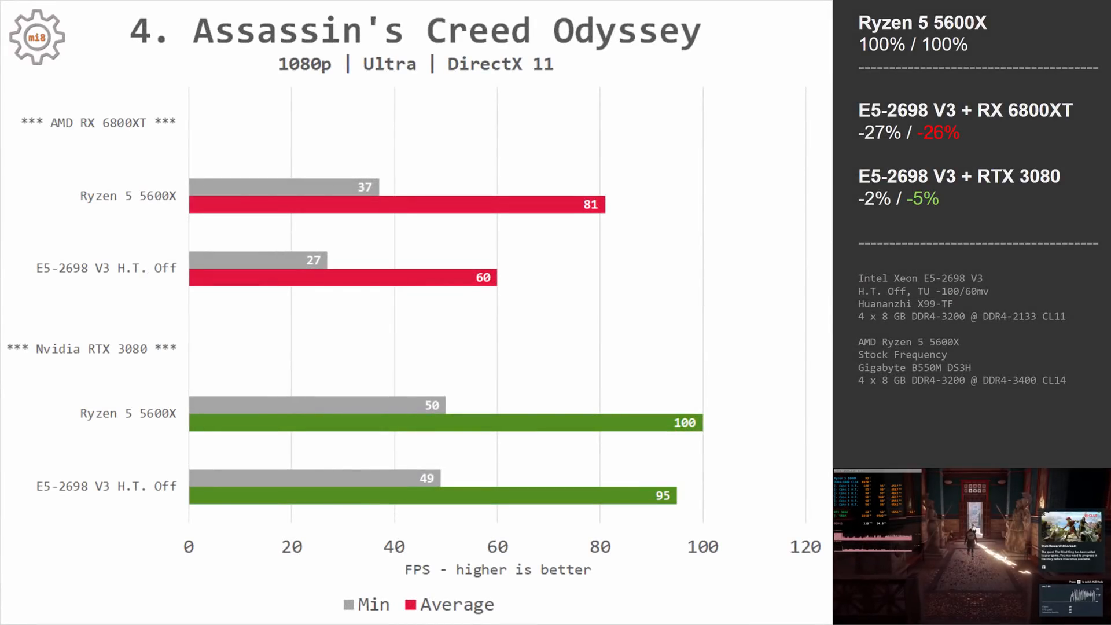